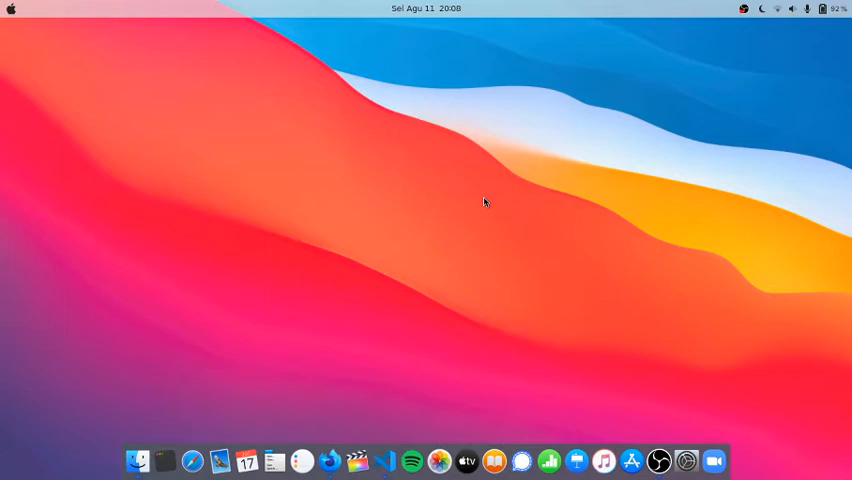
pyautogui.moveTo(479, 218)
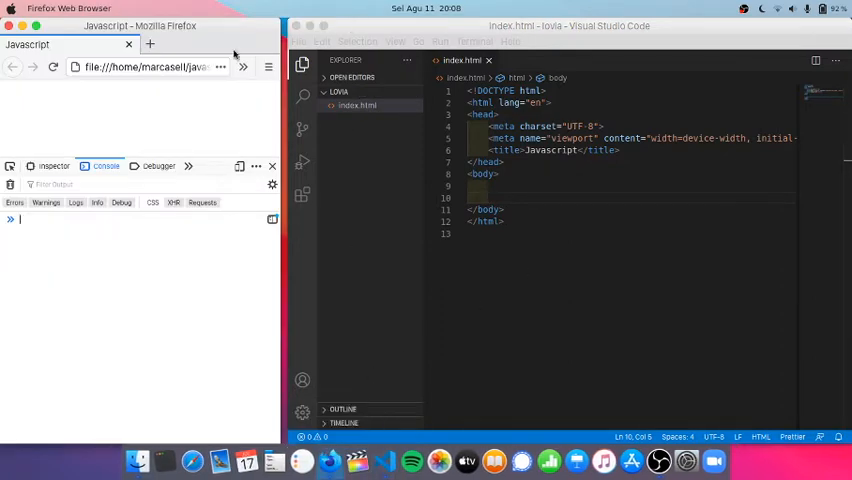
pyautogui.moveTo(495, 175)
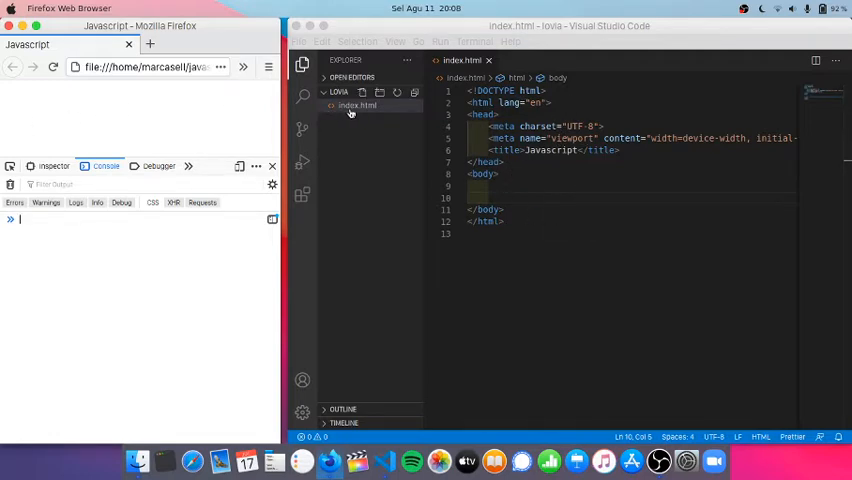
pyautogui.moveTo(357, 105)
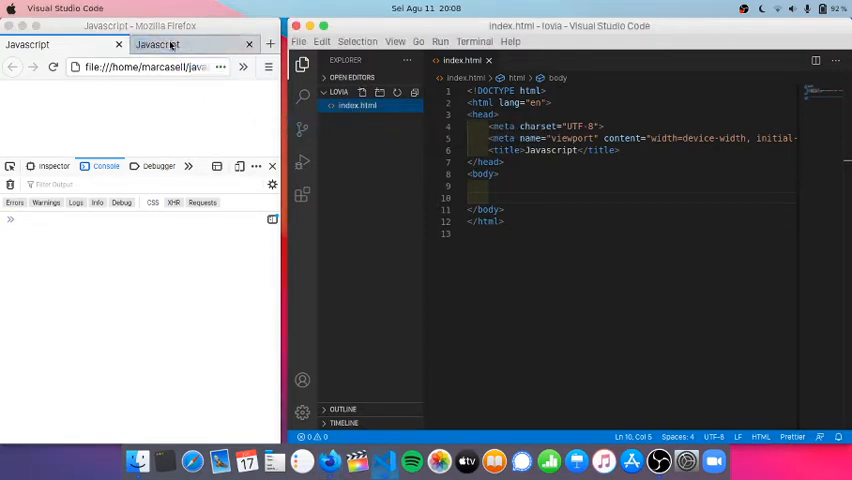
pyautogui.rightClick(130, 130)
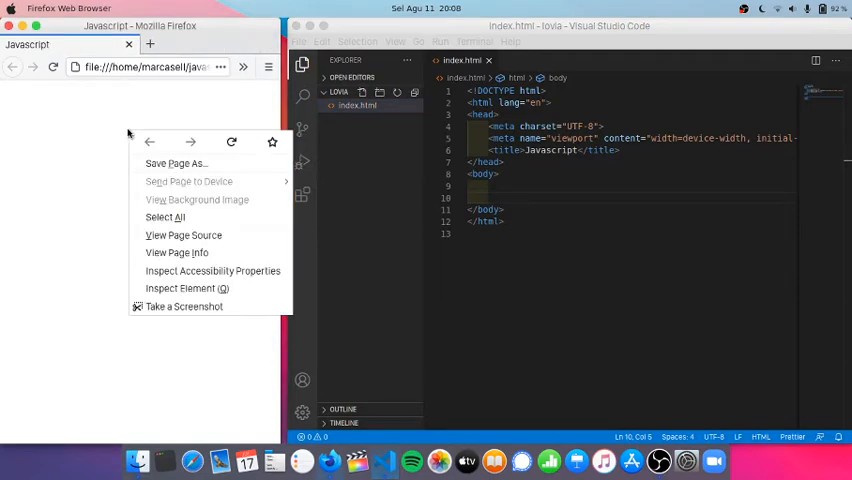
pyautogui.moveTo(186, 288)
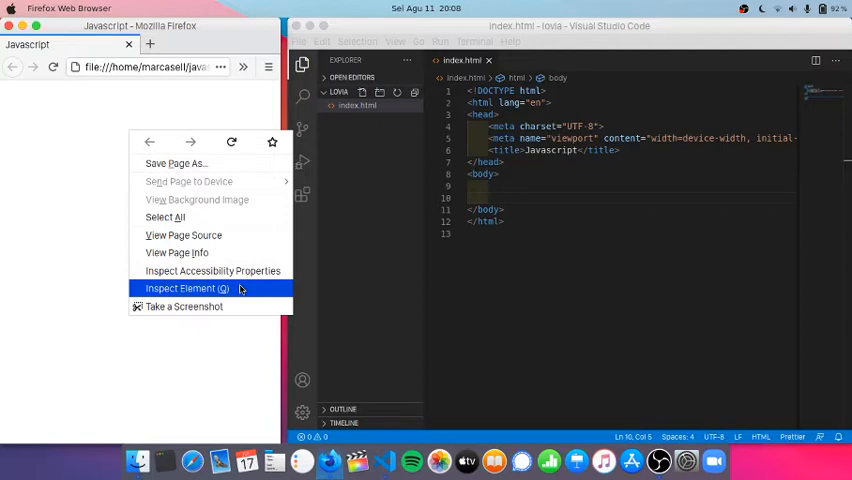
pyautogui.click(185, 288)
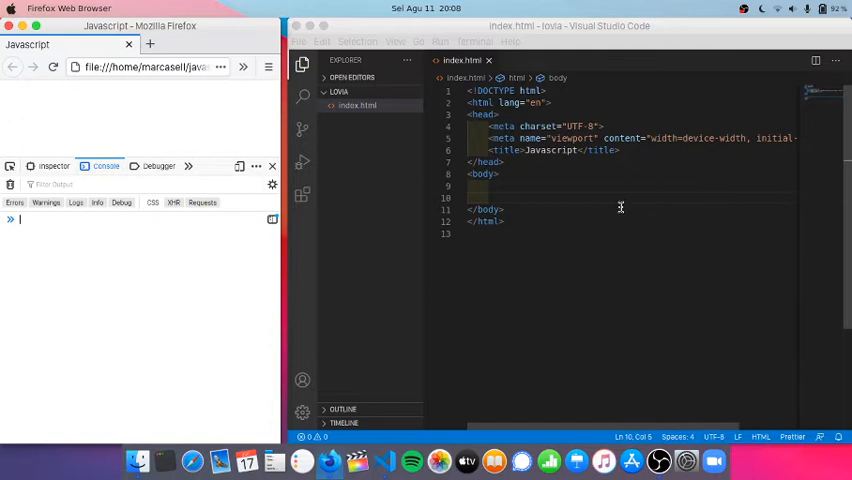
# - Add <script src="callback.js"></script> to index.html's body and create a new callback.js file
pyautogui.write('script src="callback.js"></script>')
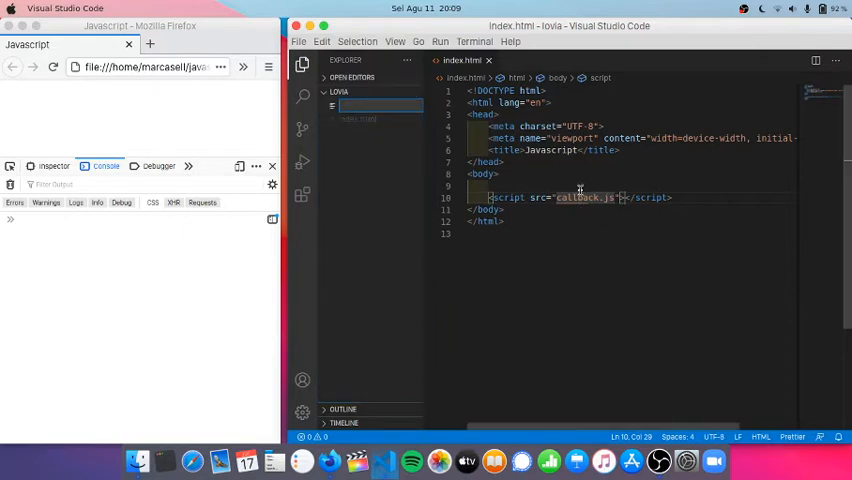
pyautogui.write('call')
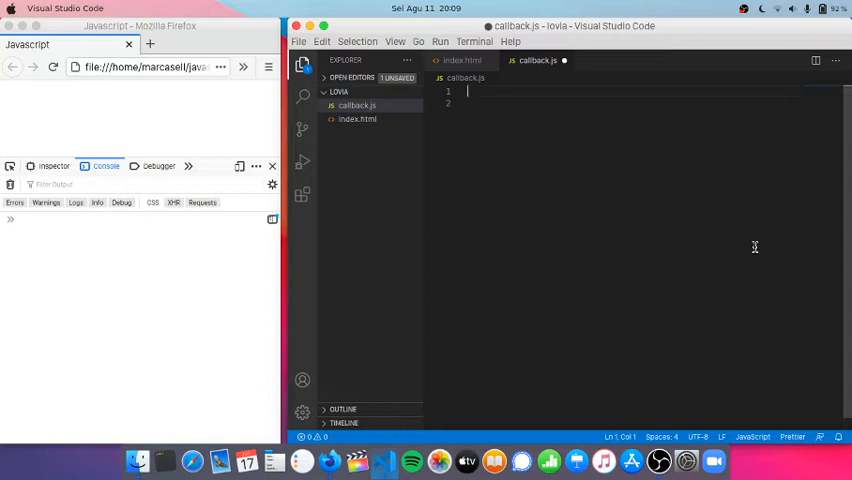
# - Log 'Apple' and 'Banana' in callback.js, then reload Firefox to show both
pyautogui.write('console.log(')
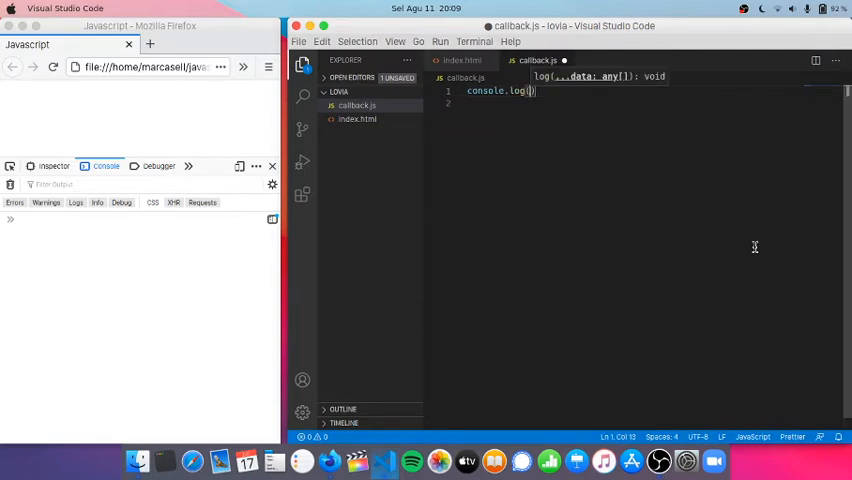
pyautogui.write("Appl'")
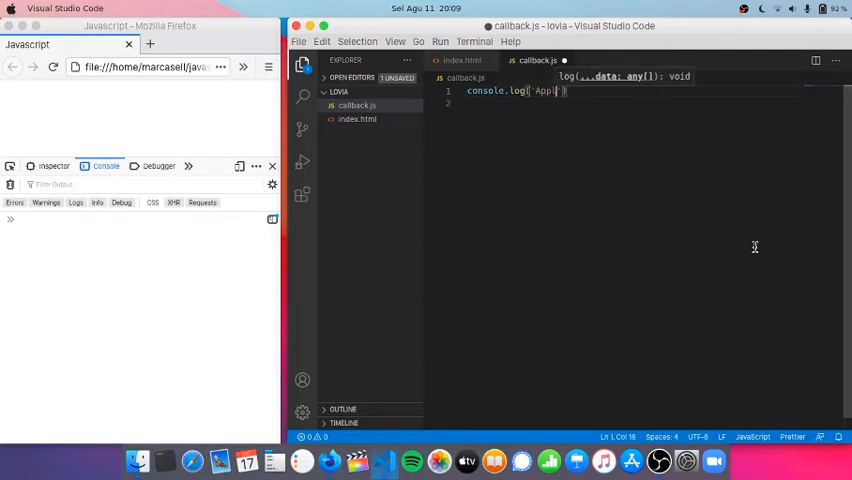
pyautogui.write("e');")
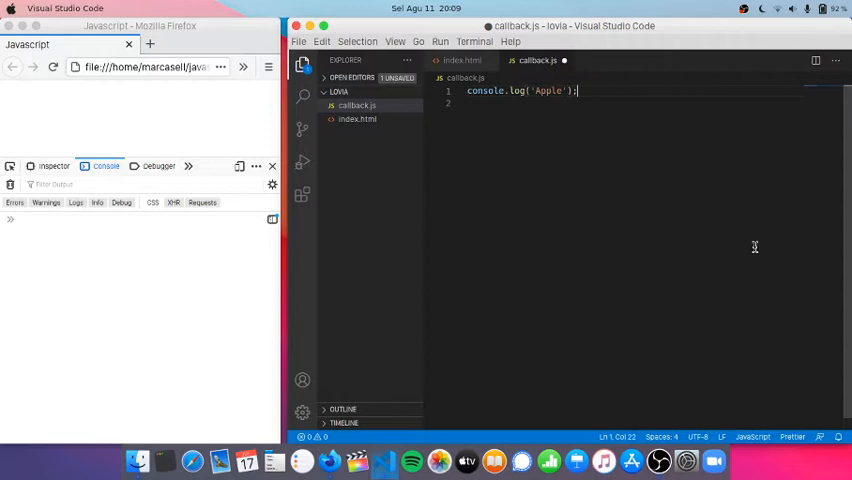
pyautogui.write("console.log('Banana')")
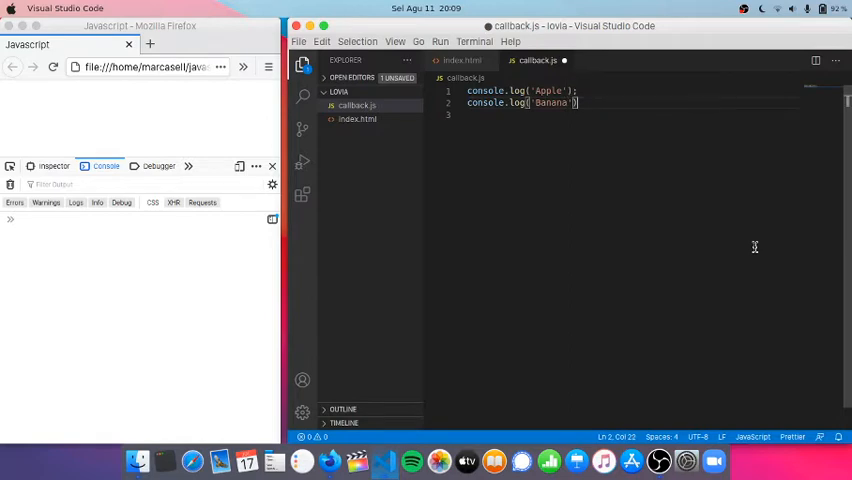
pyautogui.write(';')
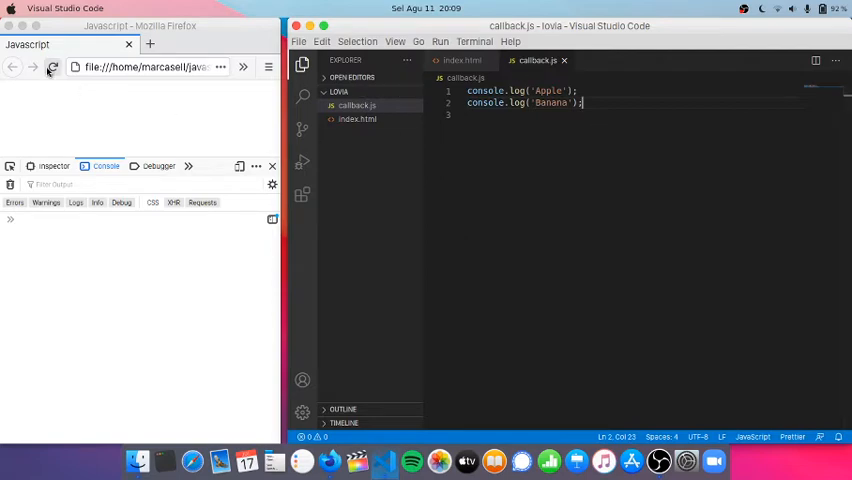
pyautogui.click(53, 66)
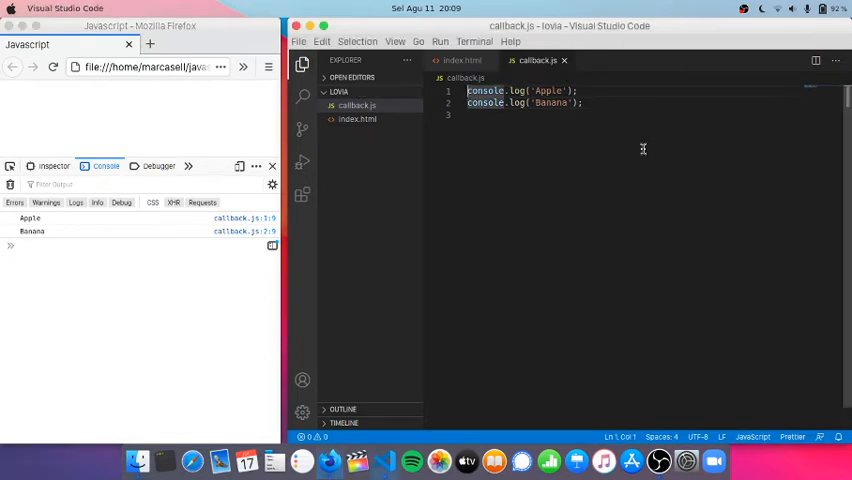
# - Insert a 1000 ms setTimeout logging 'Strawberry' above the Apple and Banana logs
pyautogui.write('setTimeout(() => {')
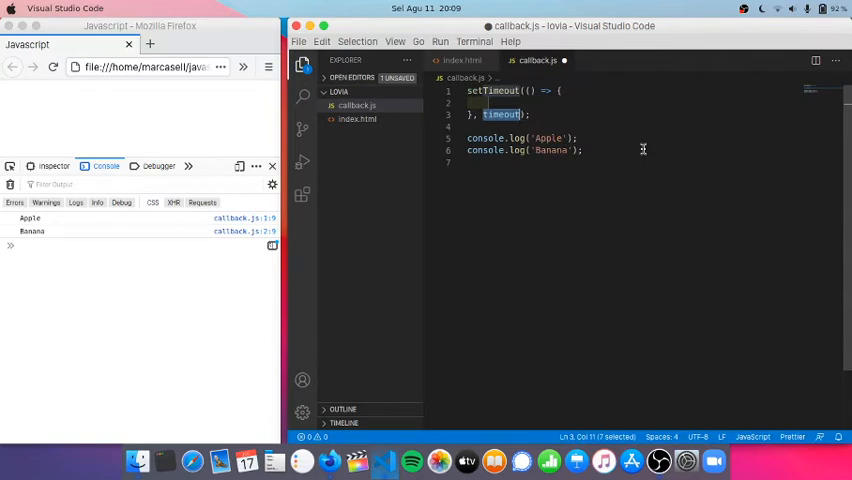
pyautogui.write('1000);')
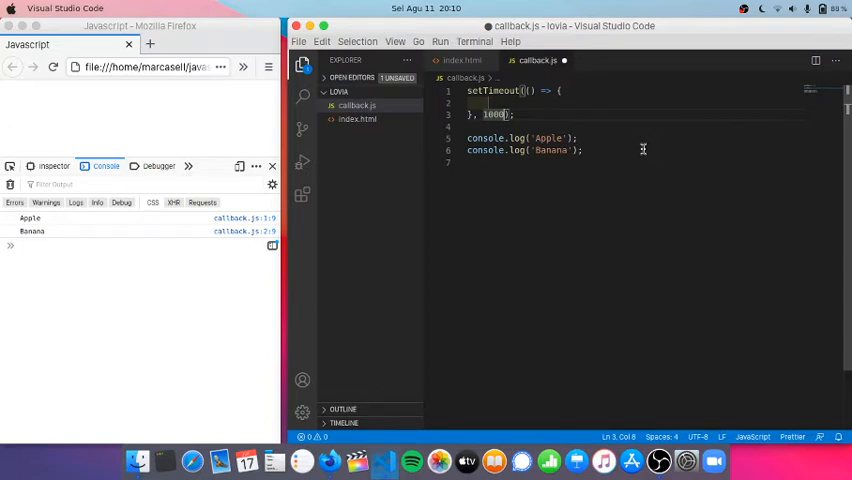
pyautogui.write('console.log(')
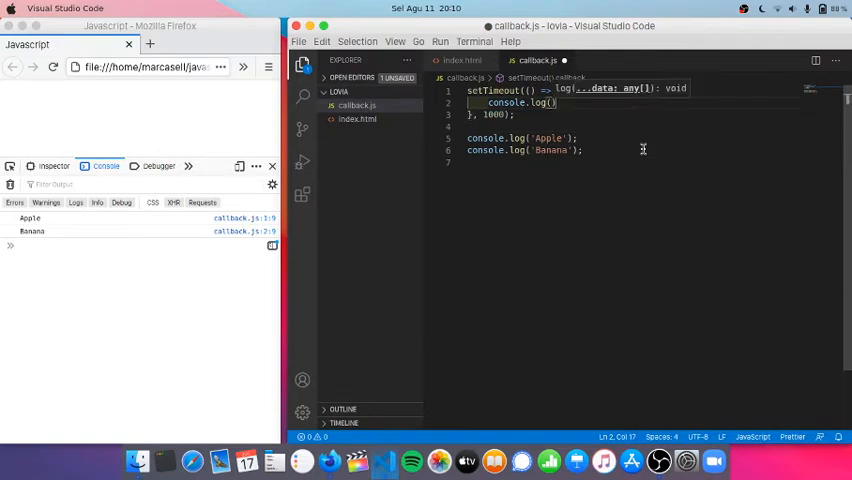
pyautogui.write("'Straw")
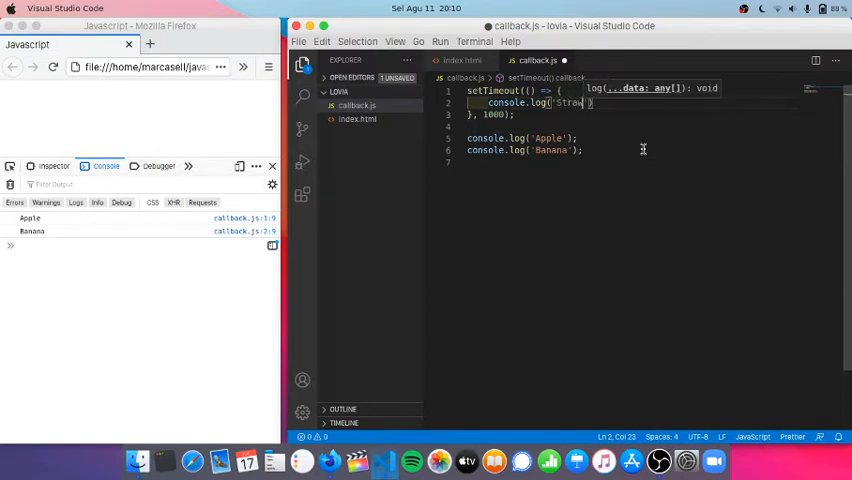
pyautogui.write('berry')
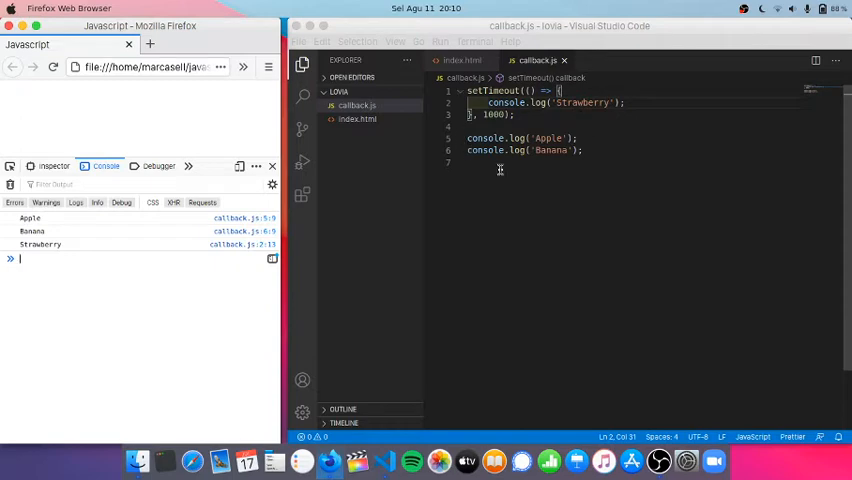
pyautogui.moveTo(647, 154)
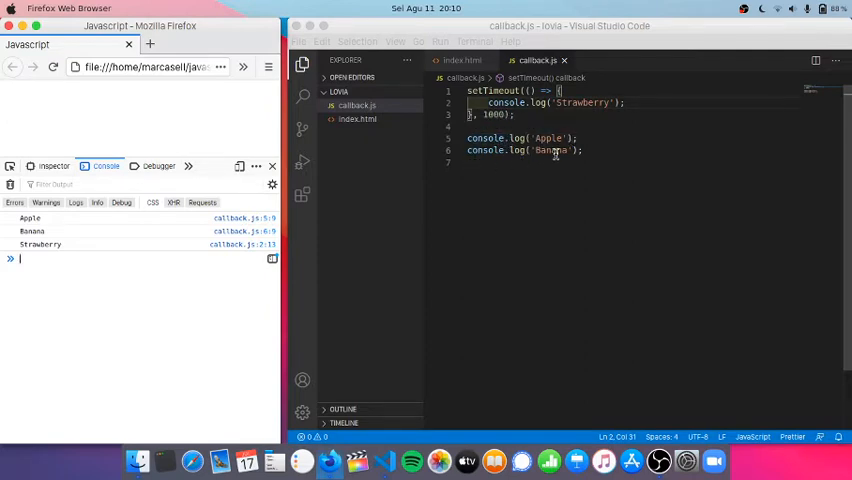
pyautogui.moveTo(613, 138)
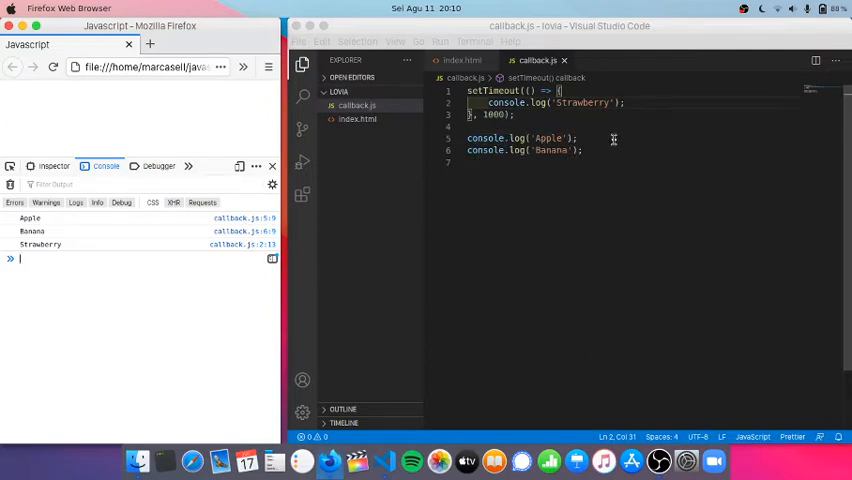
pyautogui.moveTo(596, 128)
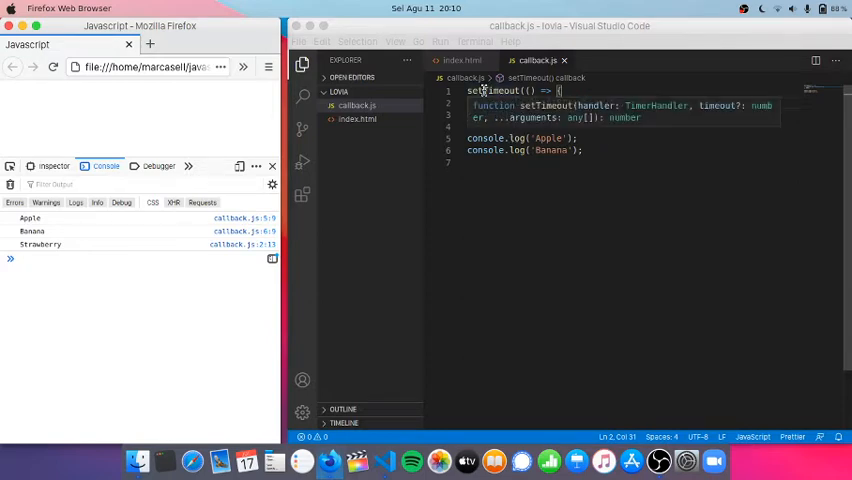
# - Edit the console.log('Strawberry') line inside the delayed setTimeout block
pyautogui.write("console.log('Strawberry');")
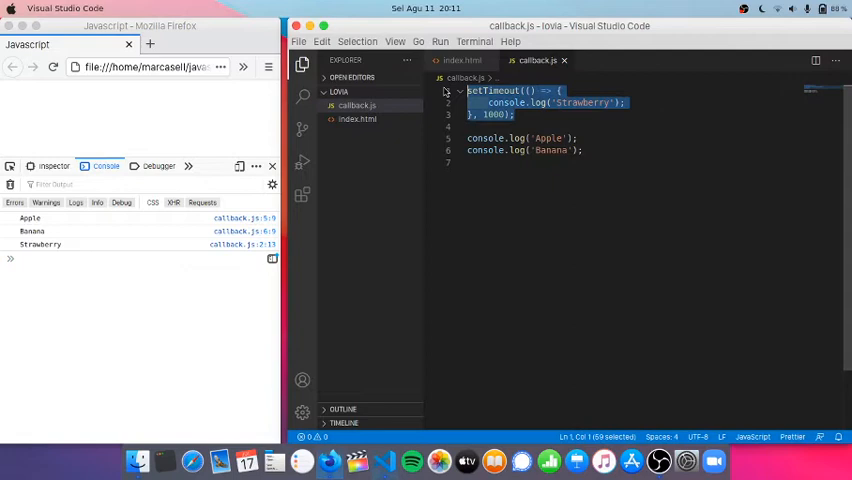
pyautogui.click(691, 140)
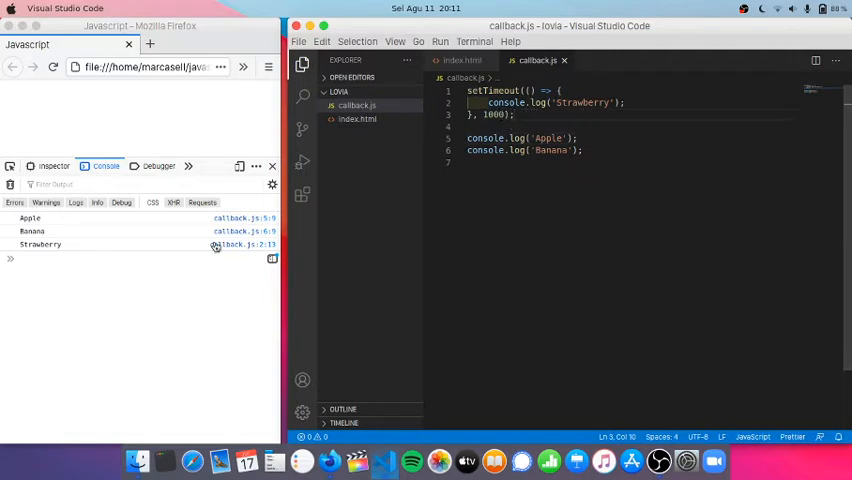
pyautogui.moveTo(77, 224)
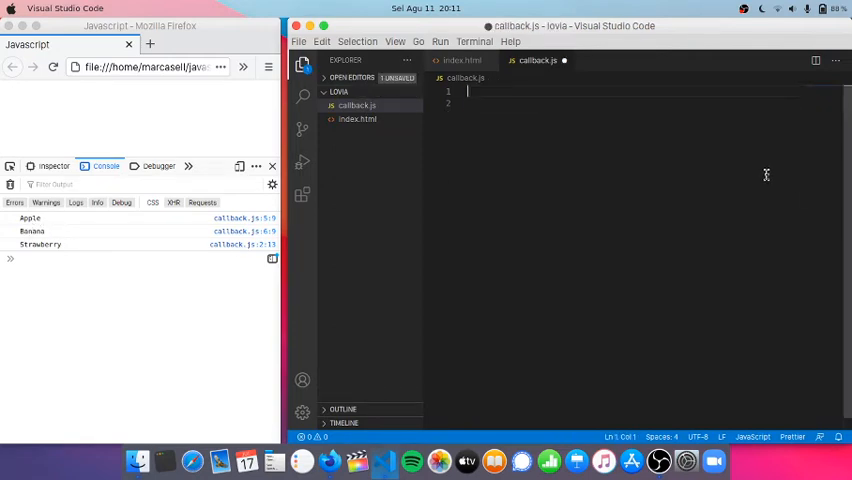
# - Declare const players as an array of { name: '', club: '' } object templates
pyautogui.write('const')
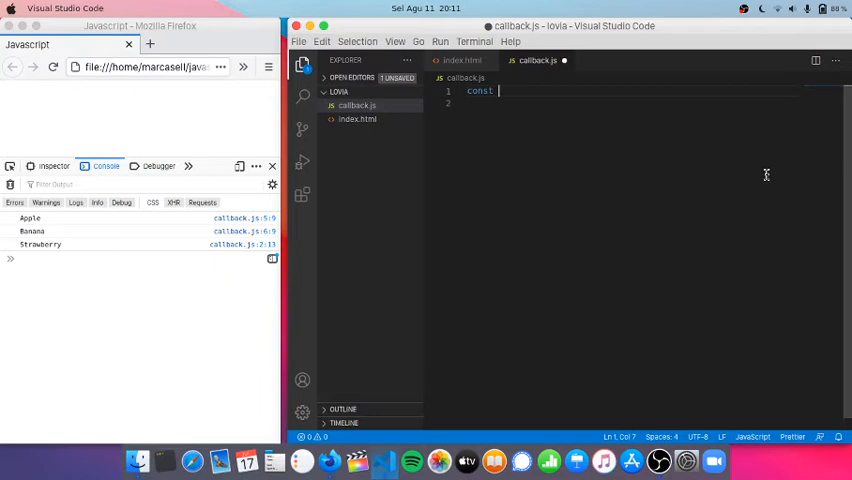
pyautogui.write('players = [')
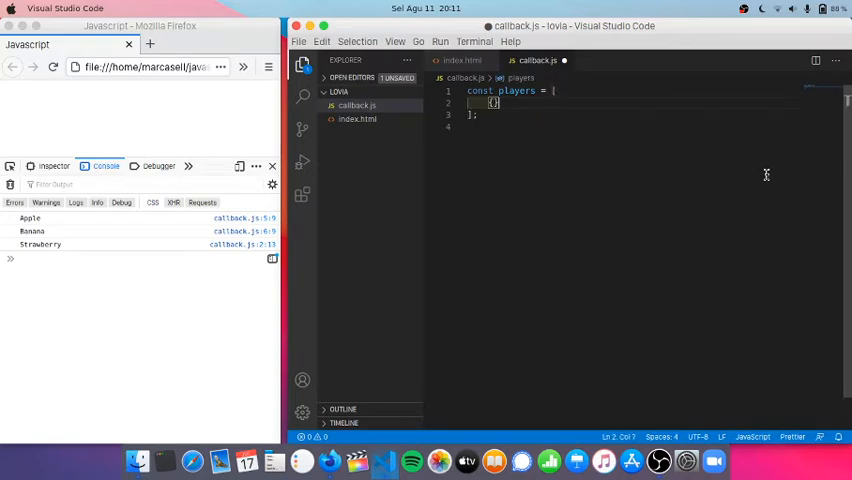
pyautogui.write('{},')
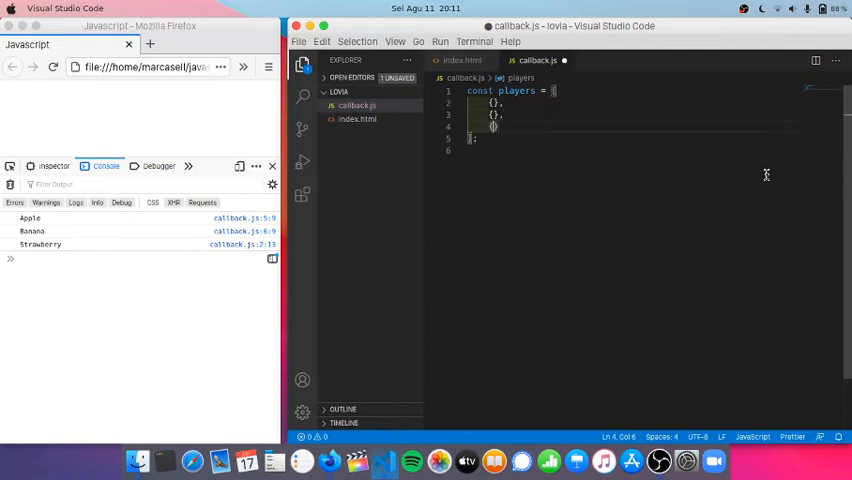
pyautogui.write("name: '', club: '")
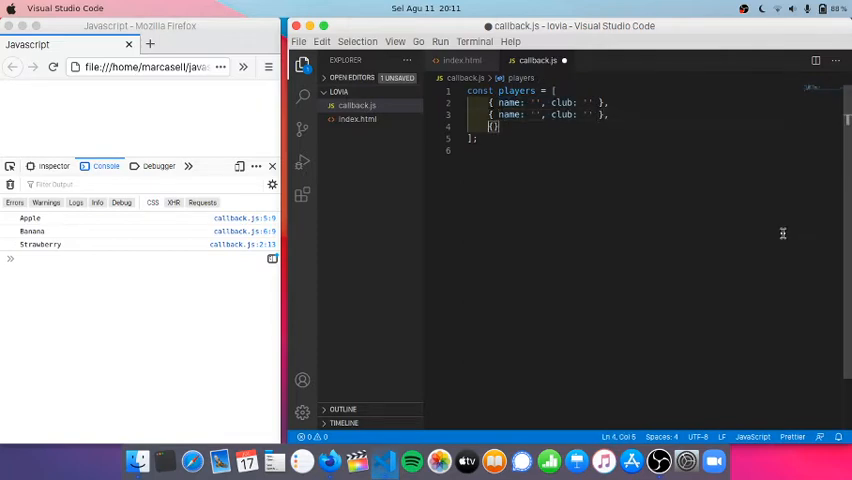
pyautogui.write("{ name: '', club: '' },")
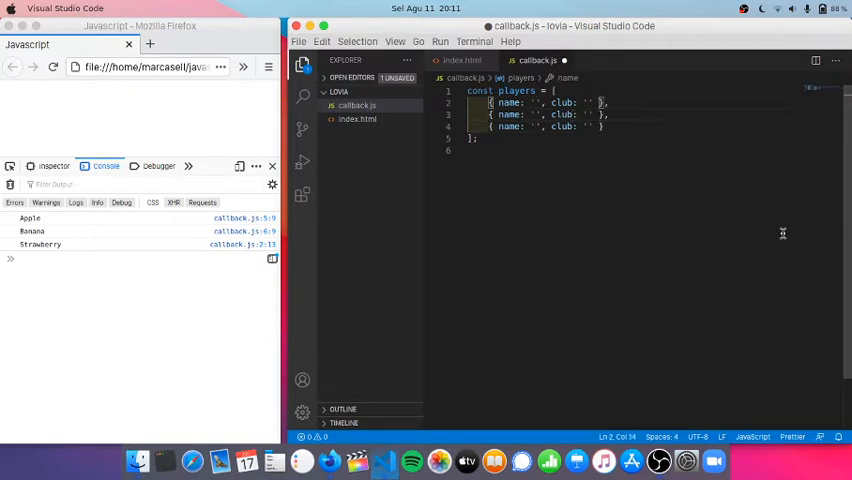
# - Fill in Cristiano Ronaldo (Juventus), Lionel Messi (FC Barcelona) and Robert Lewandowski (Bayern Munich)
pyautogui.write('Cristiano')
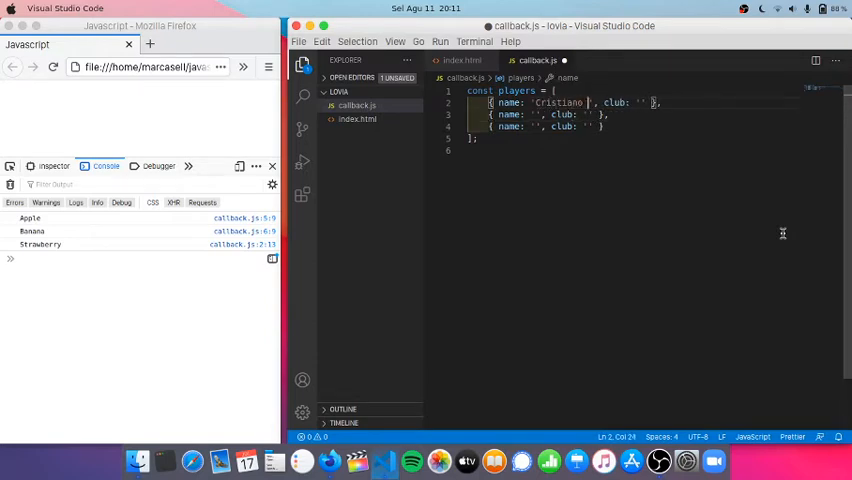
pyautogui.write('Ronaldo')
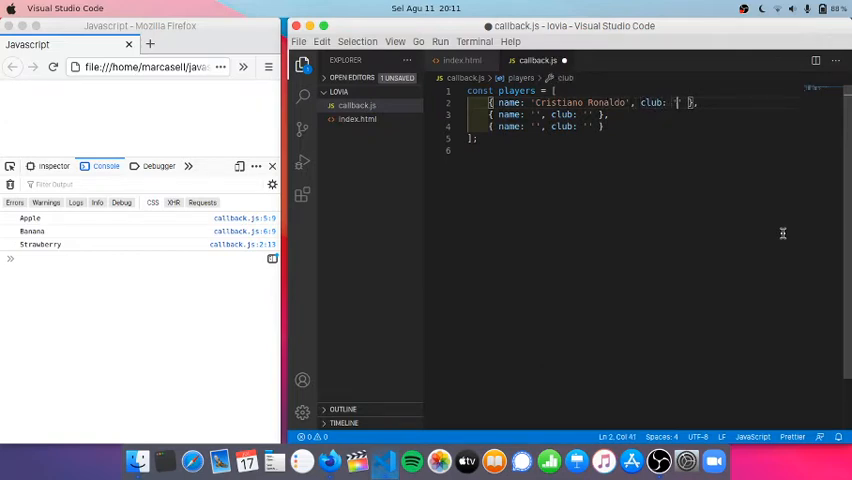
pyautogui.write('Juventus')
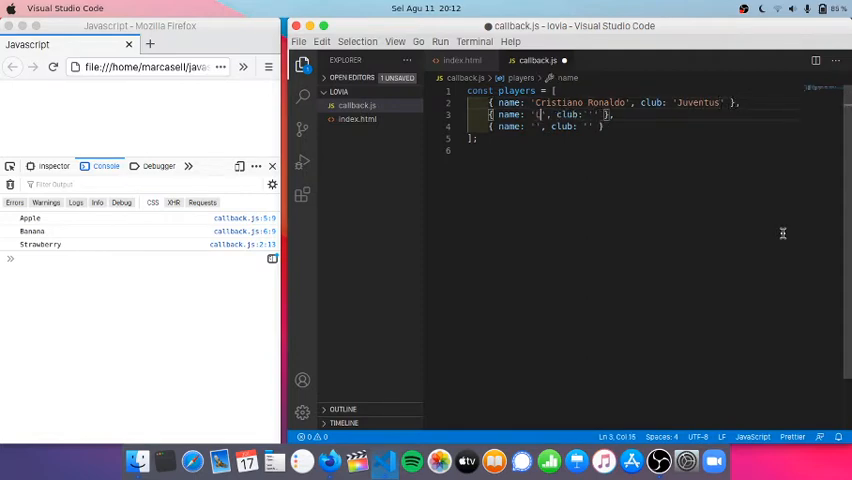
pyautogui.write('Lionel Messi')
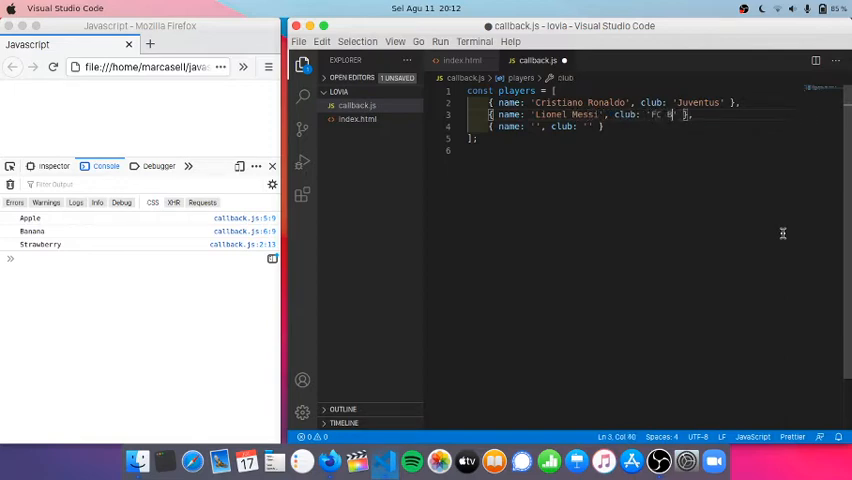
pyautogui.write('arcelona')
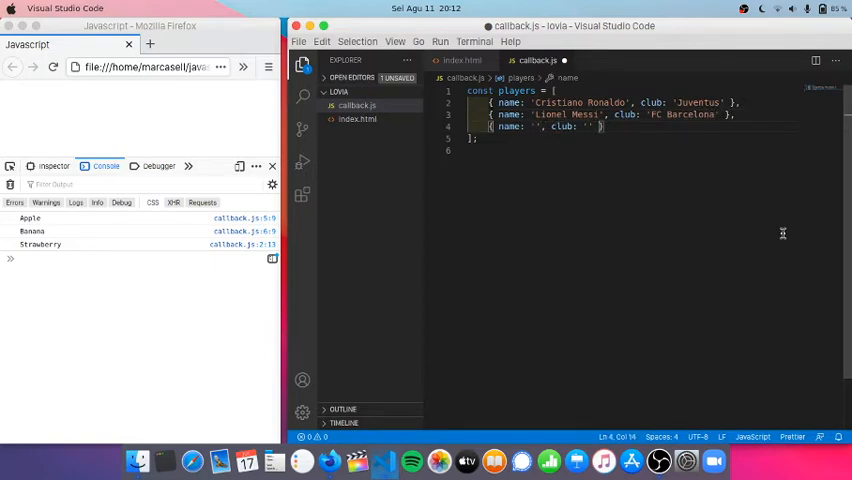
pyautogui.write('Robert Lewand')
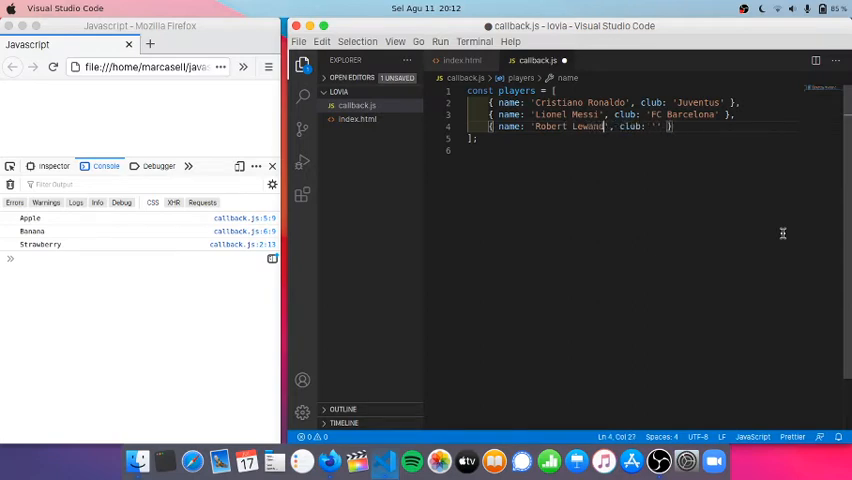
pyautogui.write('owski,')
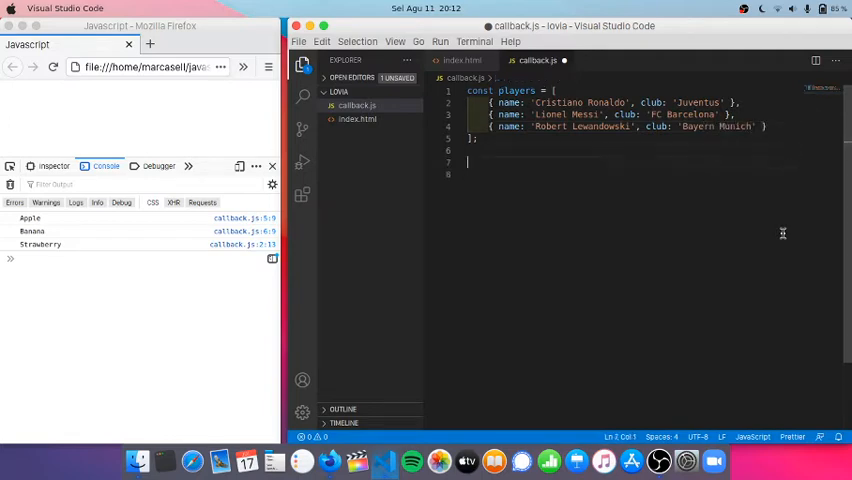
# - Declare a parameterless showPlayers() function below the players array
pyautogui.write('functi')
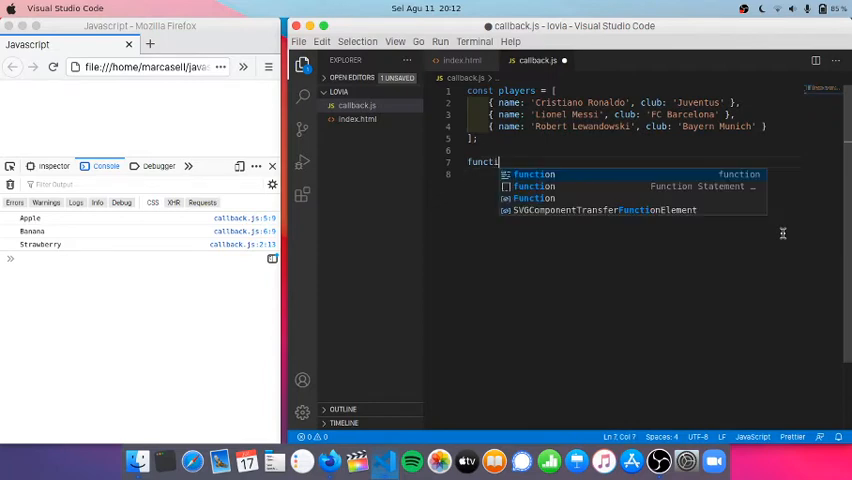
pyautogui.write('on name(params) {')
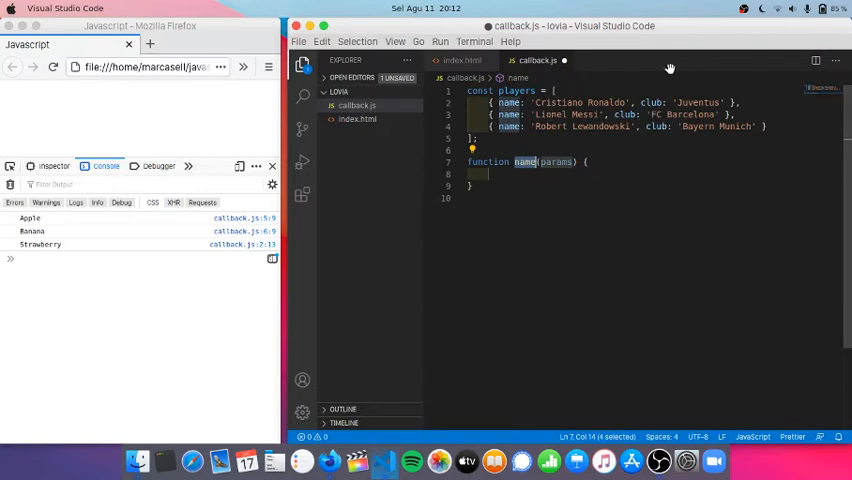
pyautogui.moveTo(750, 175)
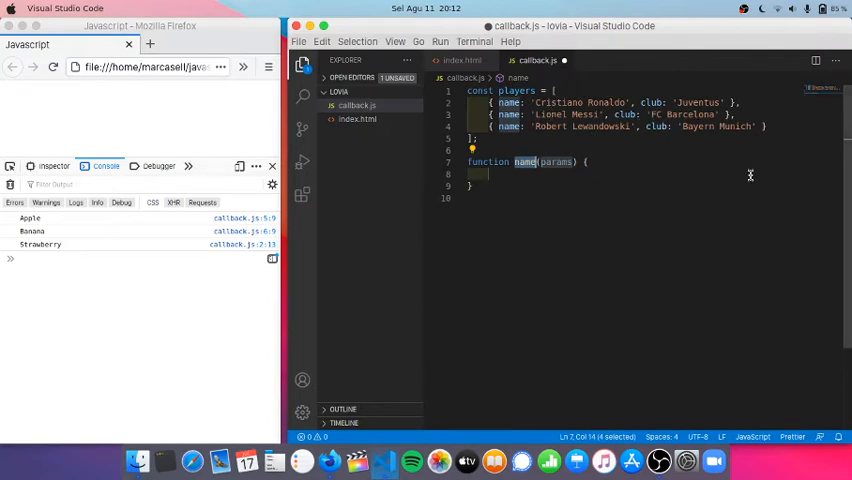
pyautogui.write('show')
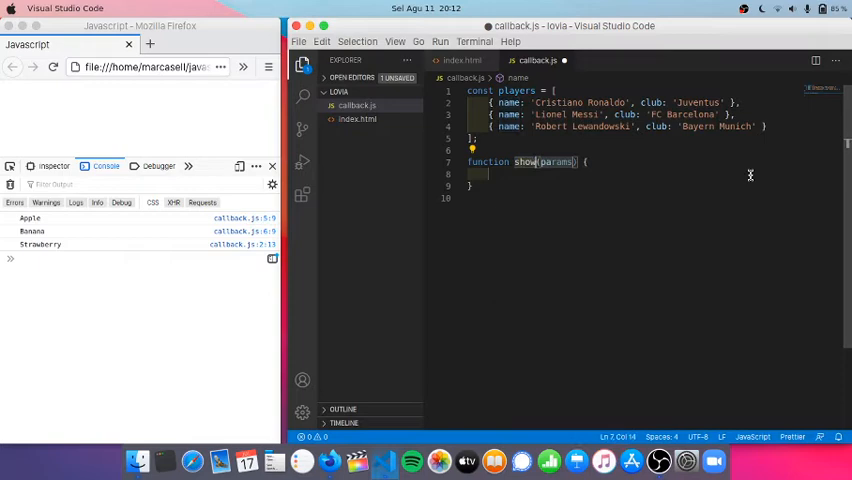
pyautogui.write('Players')
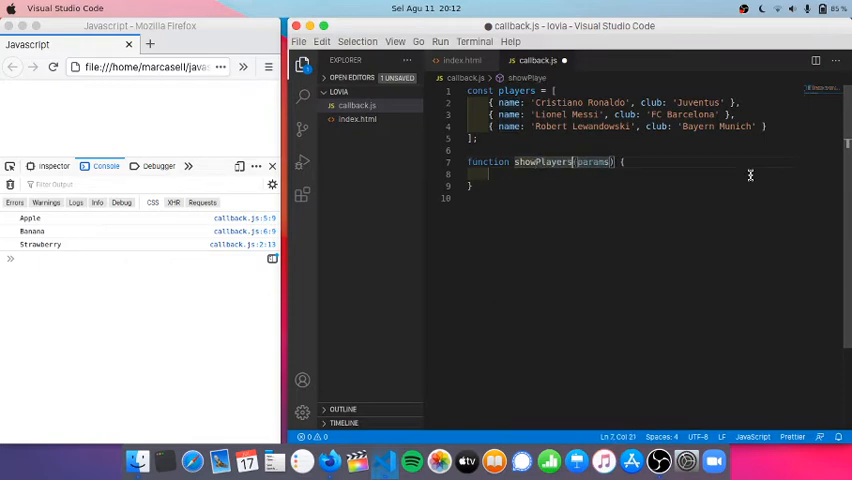
pyautogui.doubleClick(593, 161)
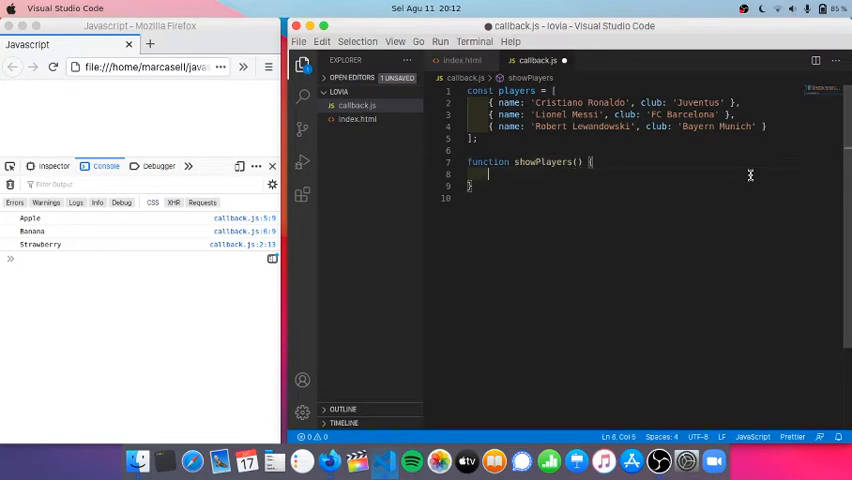
# - Inside showPlayers, add a 1000 ms setTimeout running players.forEach(players => console.log(players.name))
pyautogui.write('settim')
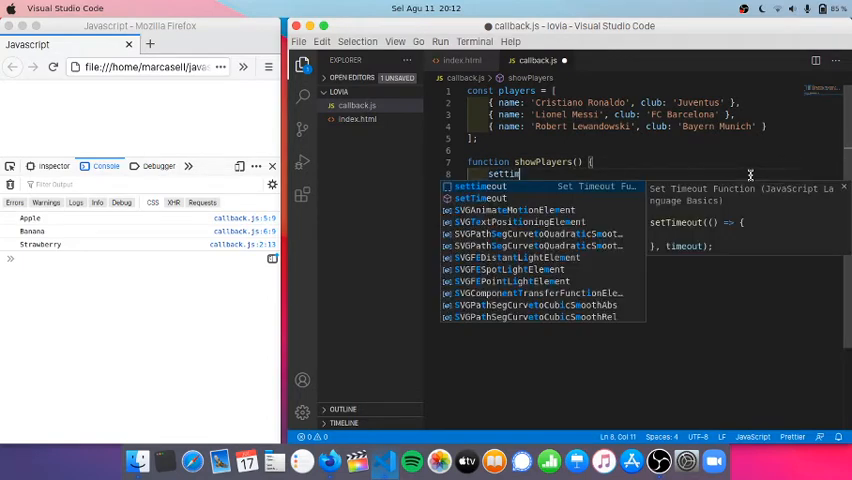
pyautogui.press('Tab')
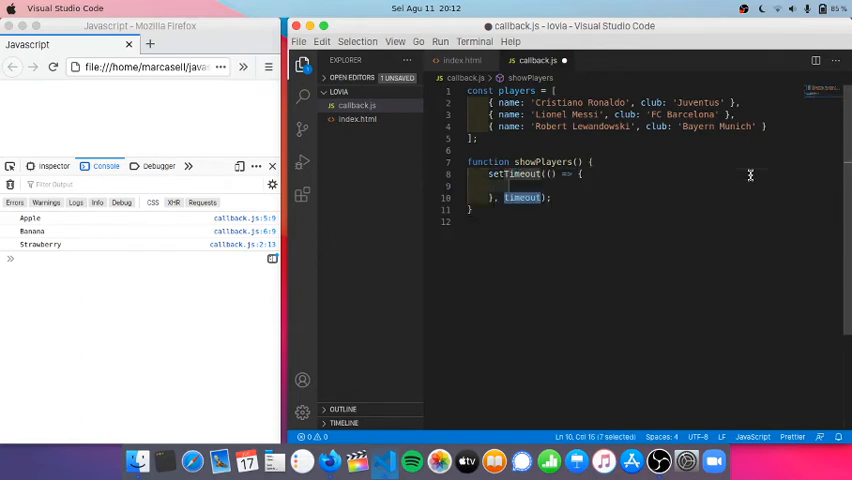
pyautogui.write('1000);')
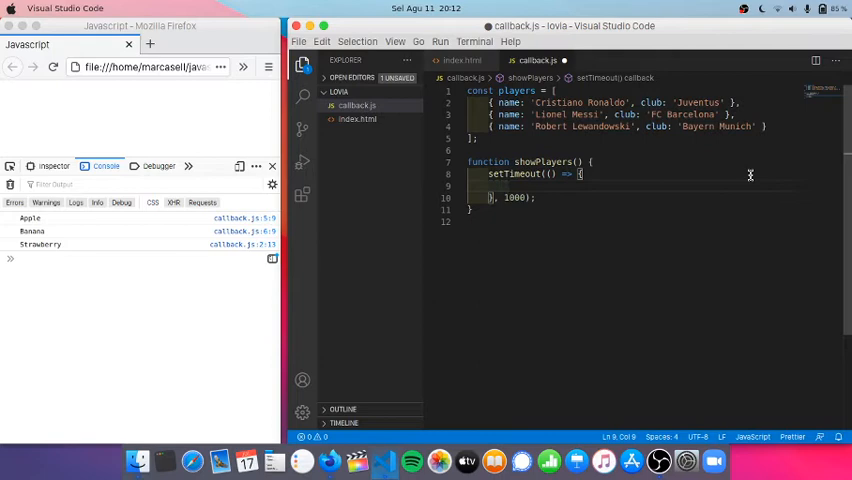
pyautogui.write('players.forEach(')
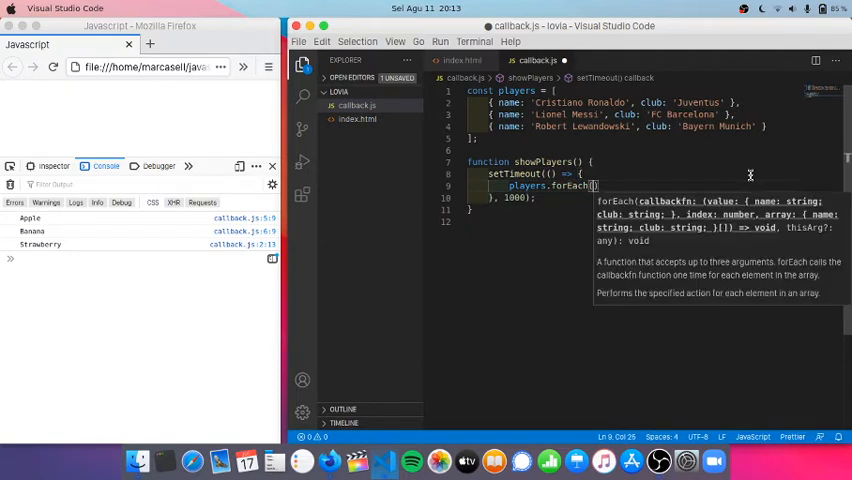
pyautogui.write('players => {')
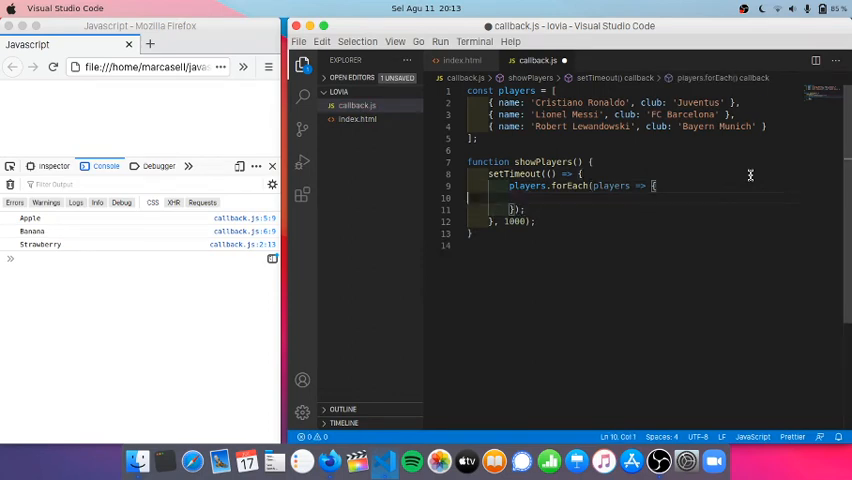
pyautogui.write('consol')
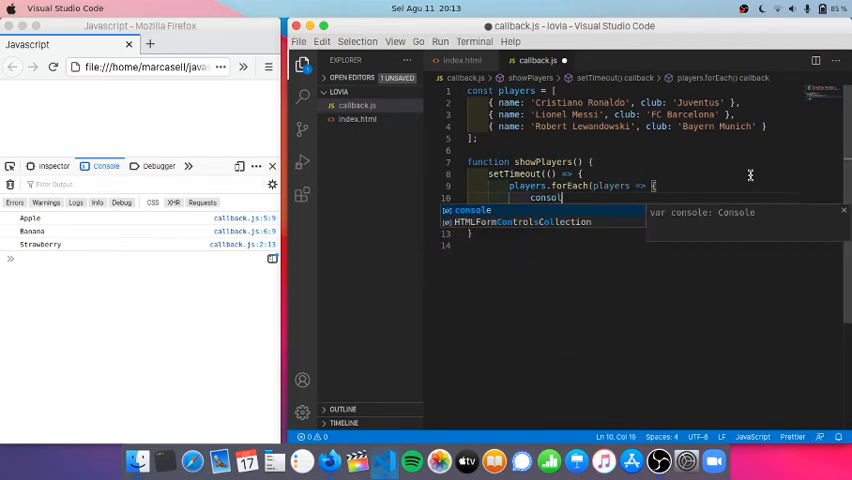
pyautogui.write('.log(players.name);')
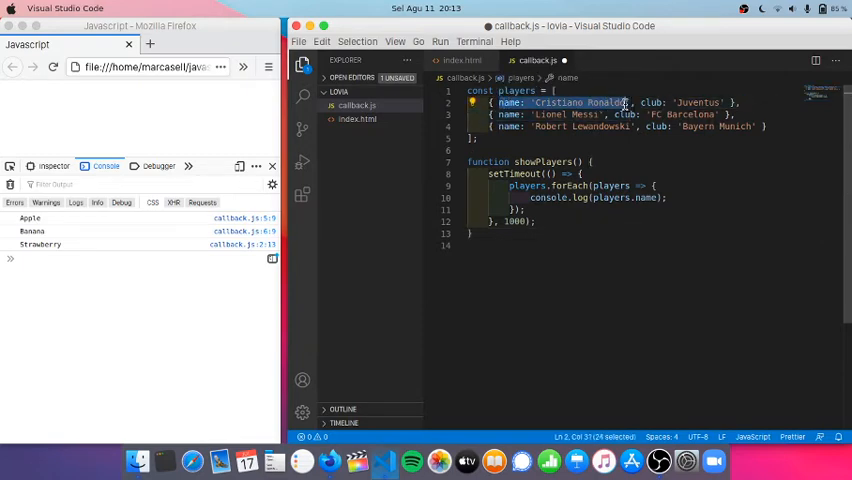
pyautogui.click(586, 253)
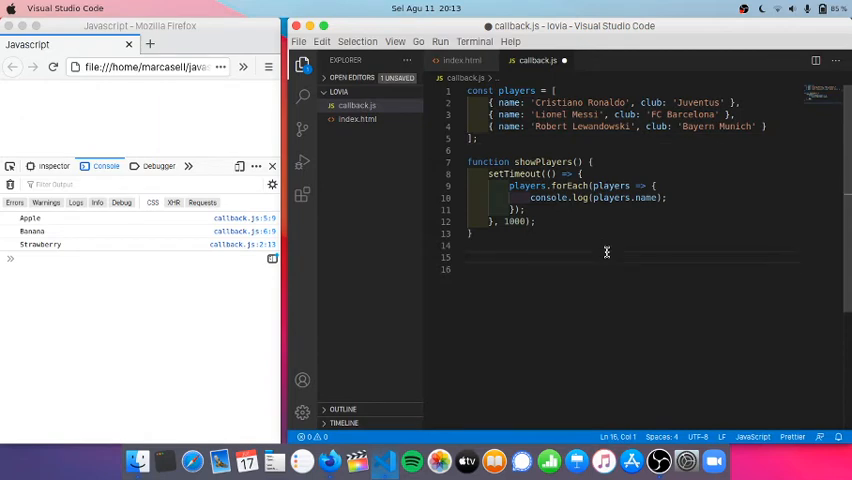
# - Write addPlayer(player) with a 2000 ms setTimeout calling players.push(player)
pyautogui.write('function name(params) {')
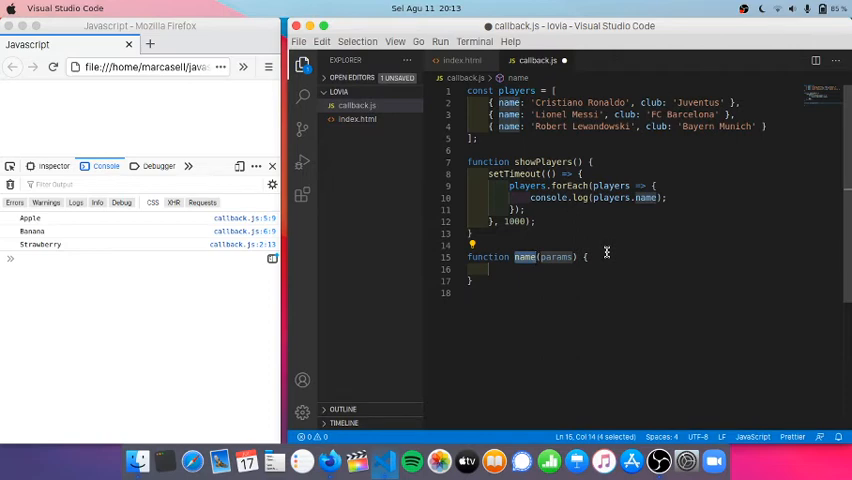
pyautogui.write('addPlayer')
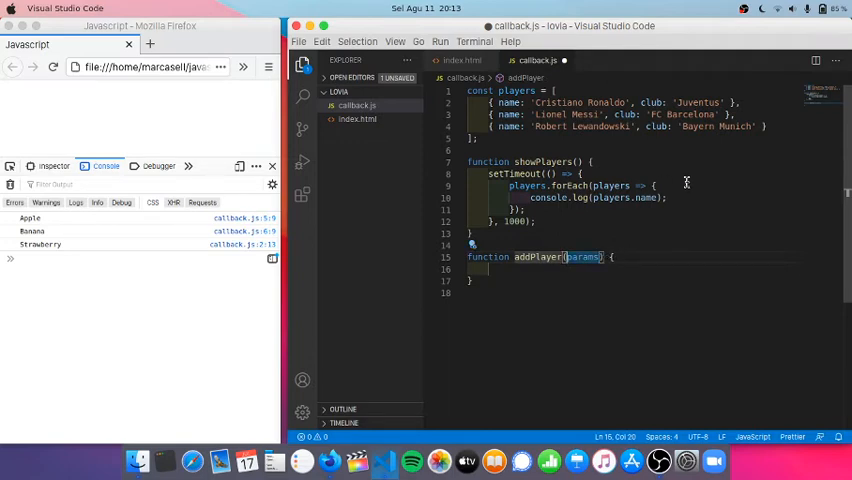
pyautogui.write('setTimeout(() => {')
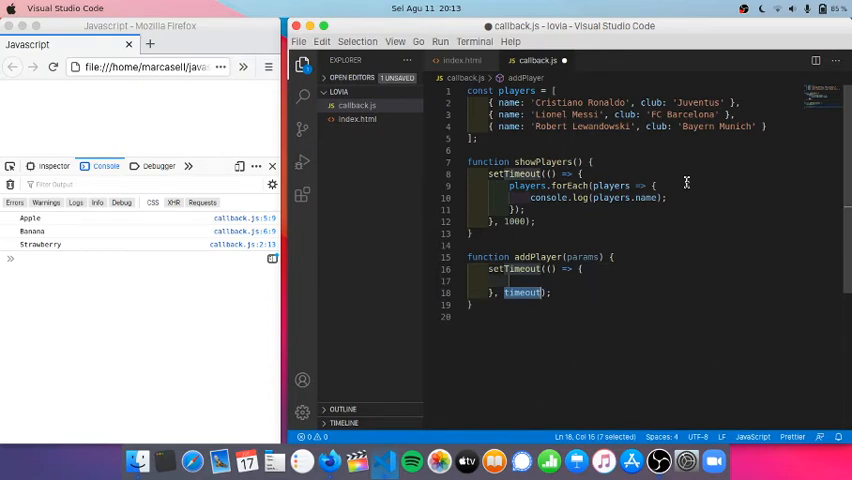
pyautogui.write('2000);')
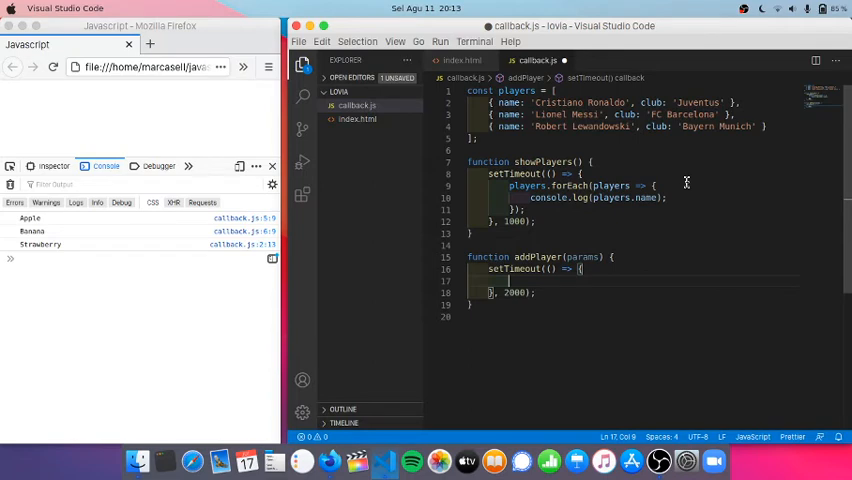
pyautogui.write('players')
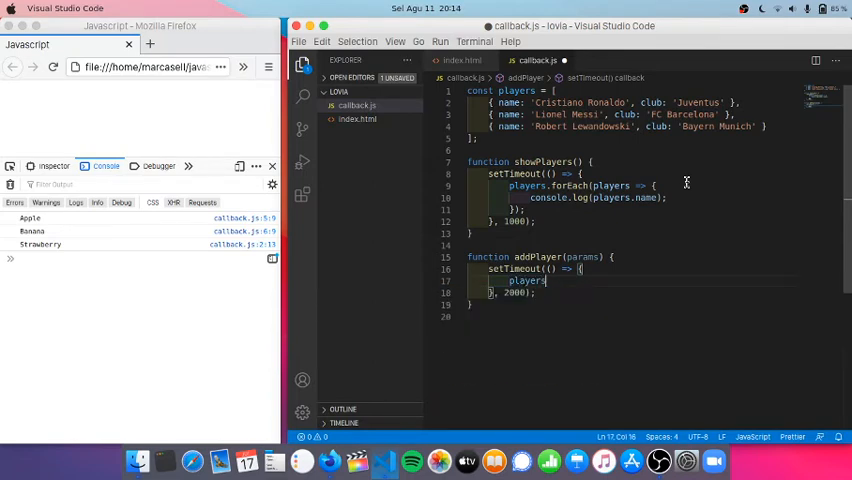
pyautogui.write('.push')
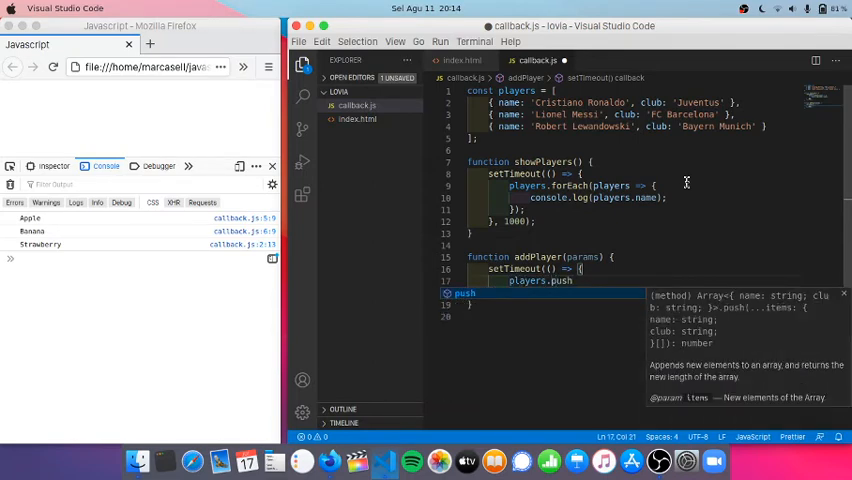
pyautogui.write('(player);')
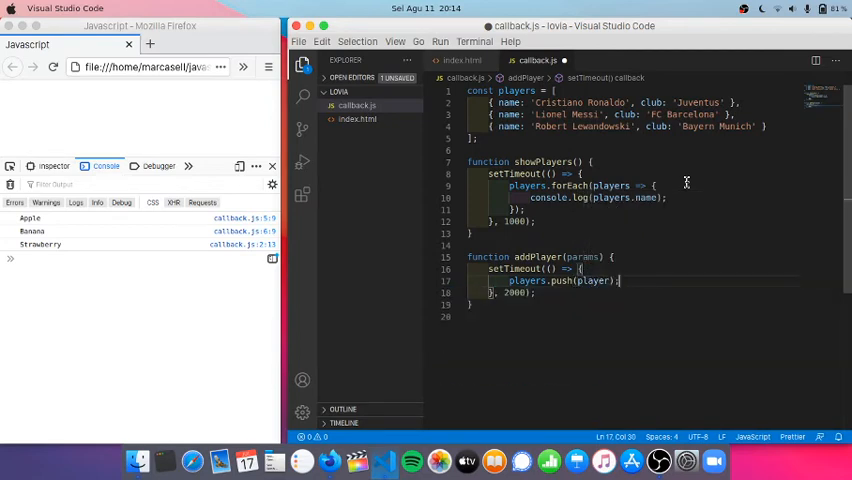
pyautogui.doubleClick(592, 280)
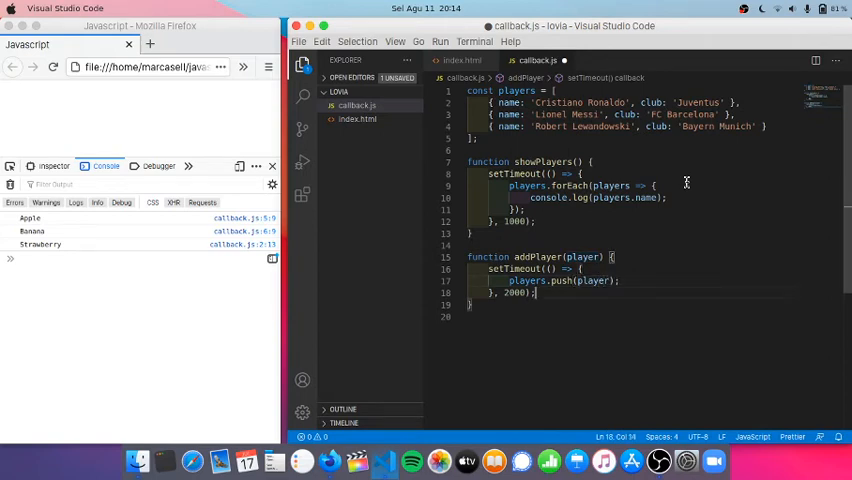
# - Call addPlayer({ name: 'Kevin De Bruyne', club: 'Manchester City' }) below the function
pyautogui.write('addPlayer(')
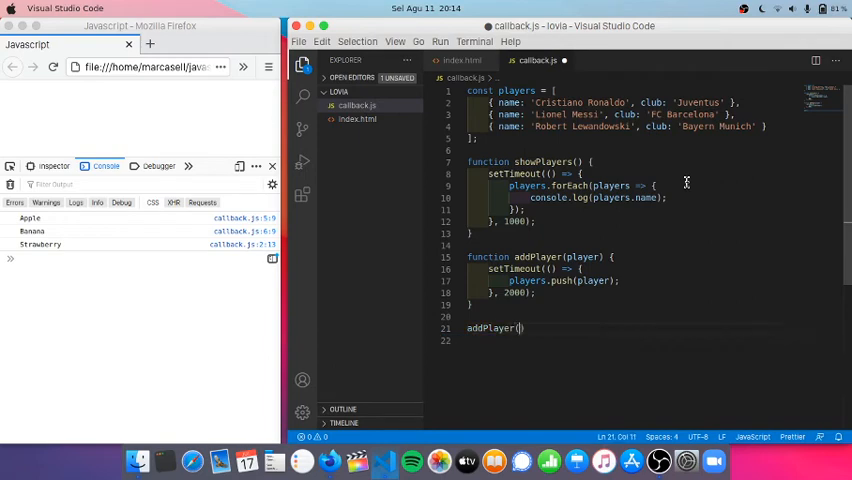
pyautogui.write('{}')
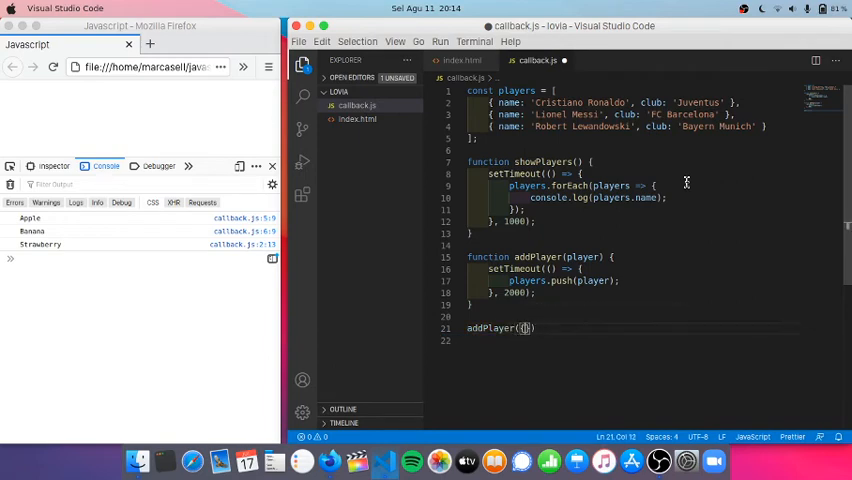
pyautogui.write('{')
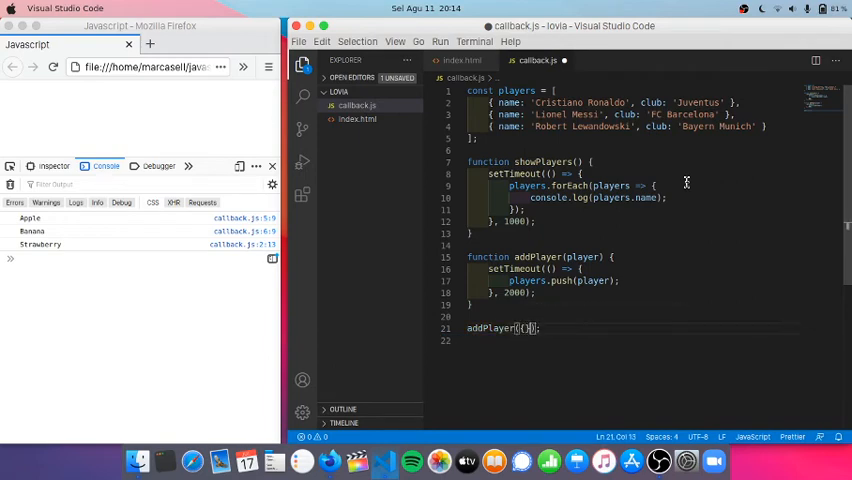
pyautogui.write("name: '")
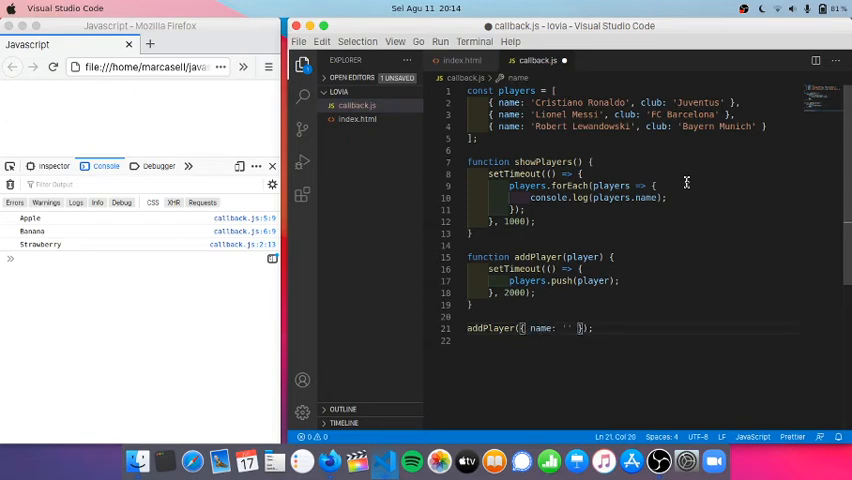
pyautogui.write("club: '")
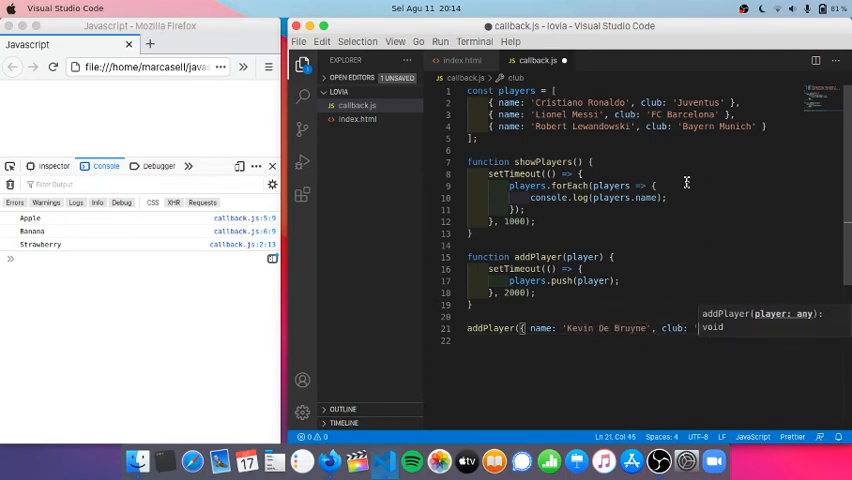
pyautogui.write("Manchester' });")
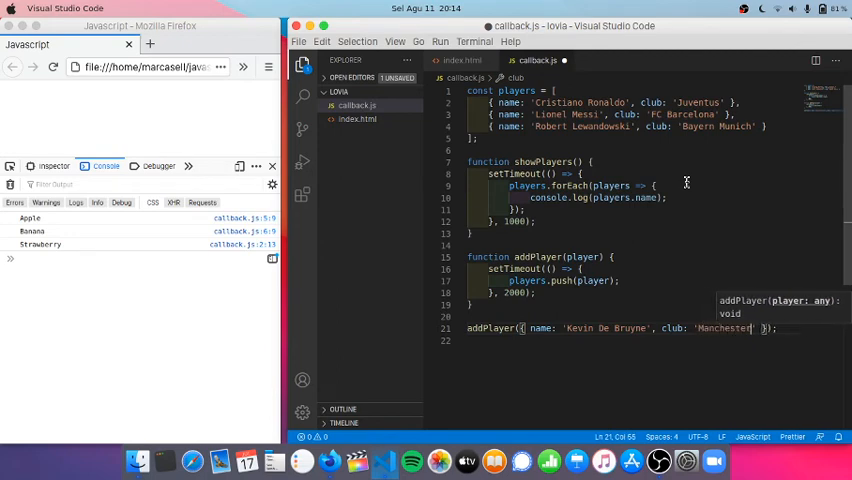
pyautogui.write('City')
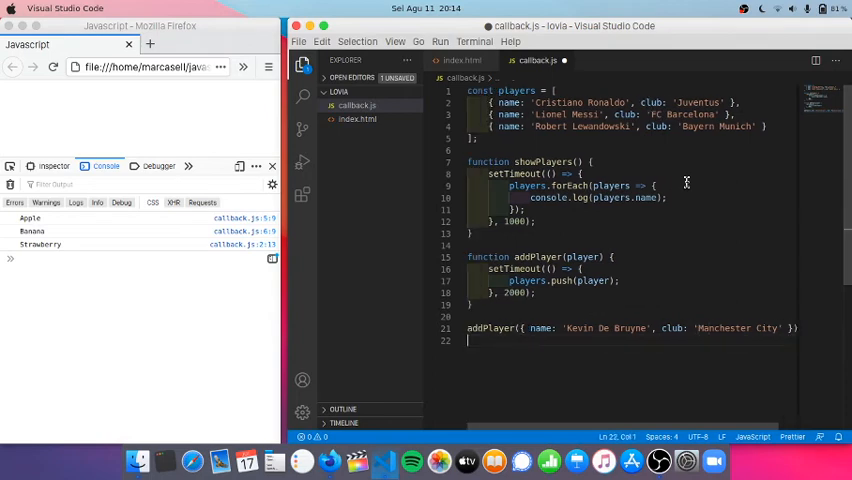
pyautogui.doubleClick(736, 328)
pyautogui.write(', ')
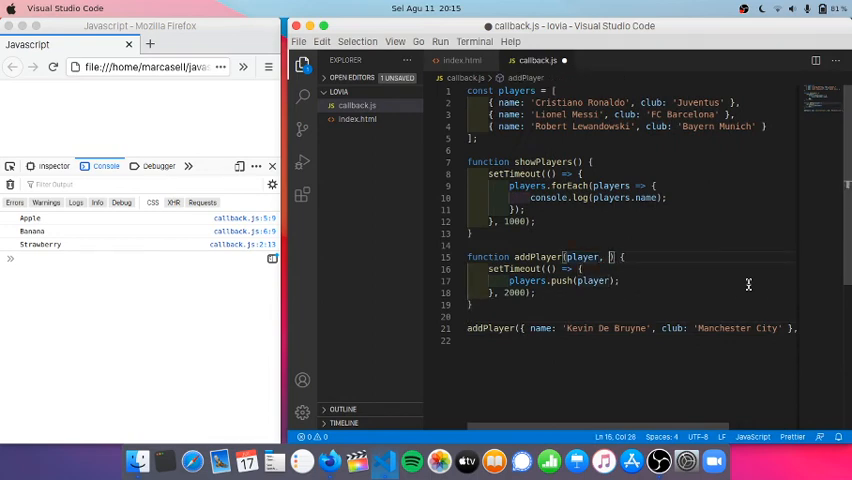
# - Add a callback parameter to addPlayer, call callback() after the push, and save
pyautogui.write('callback')
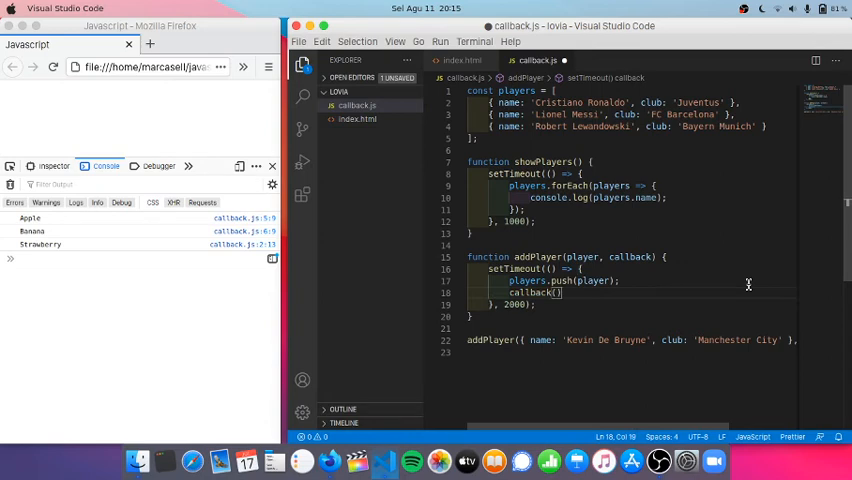
pyautogui.write('()')
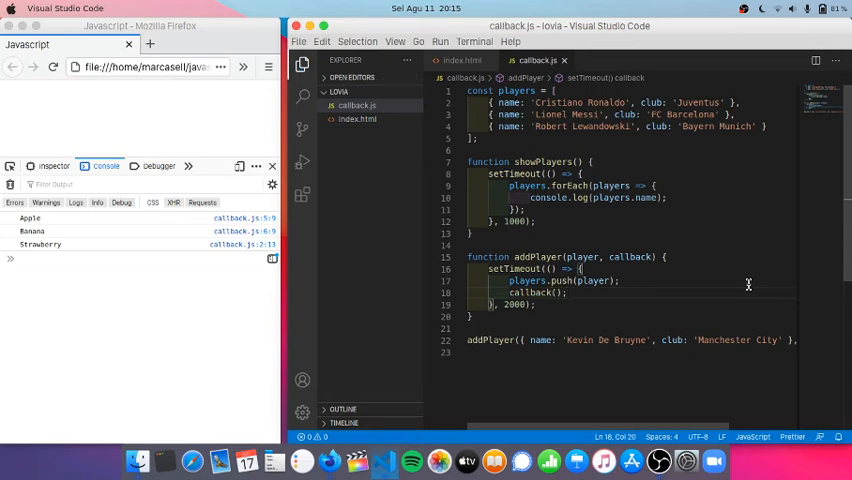
pyautogui.moveTo(642, 400)
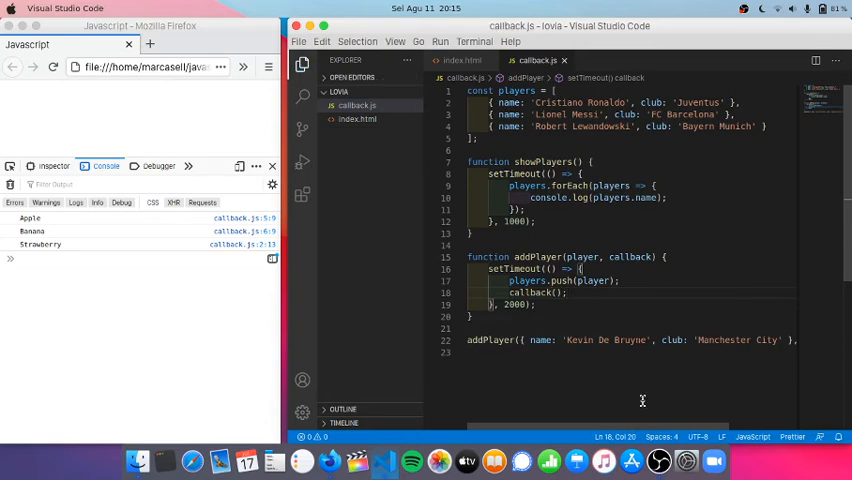
pyautogui.moveTo(684, 372)
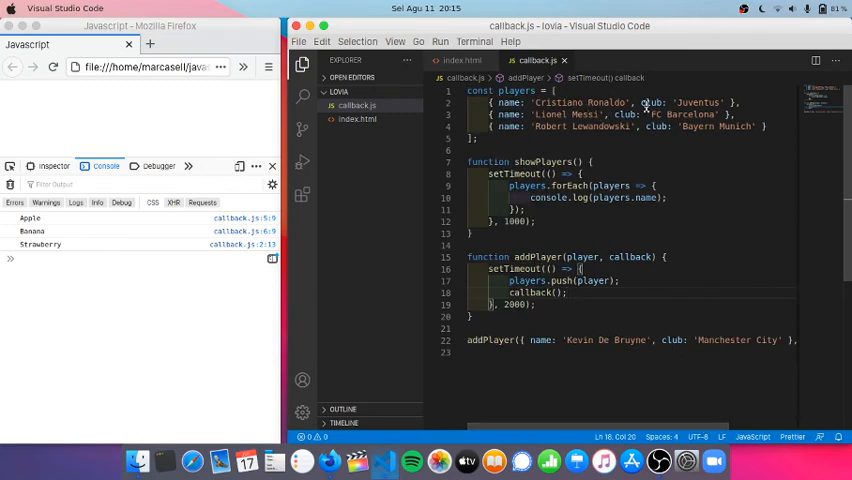
pyautogui.hscroll(3)
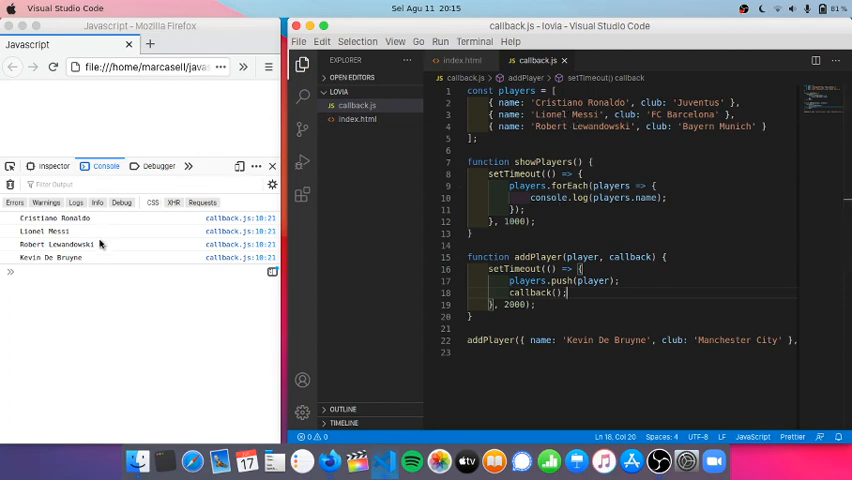
pyautogui.moveTo(20, 270)
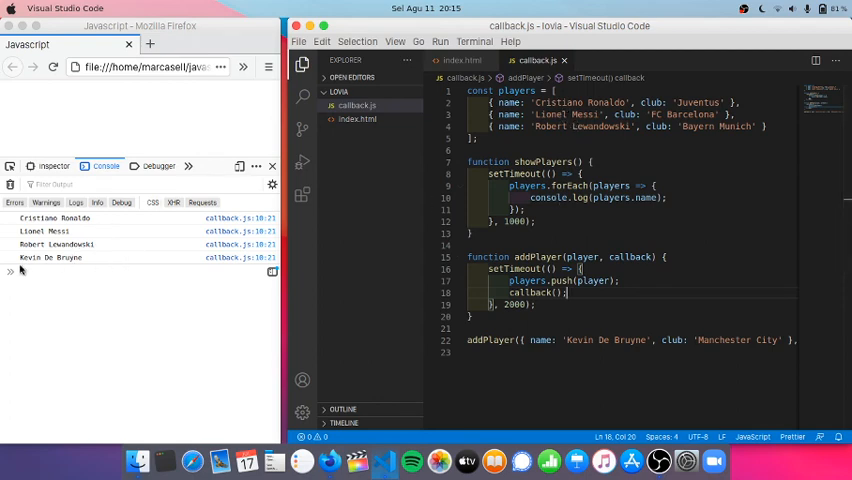
pyautogui.moveTo(120, 260)
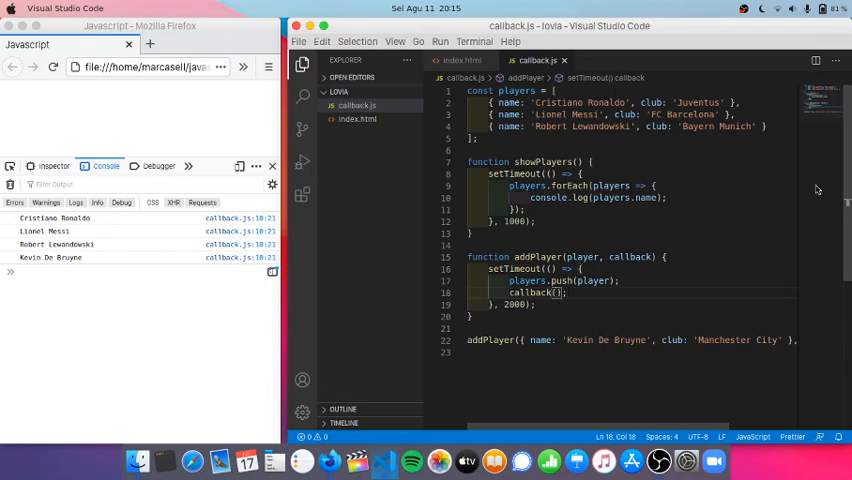
pyautogui.moveTo(462, 181)
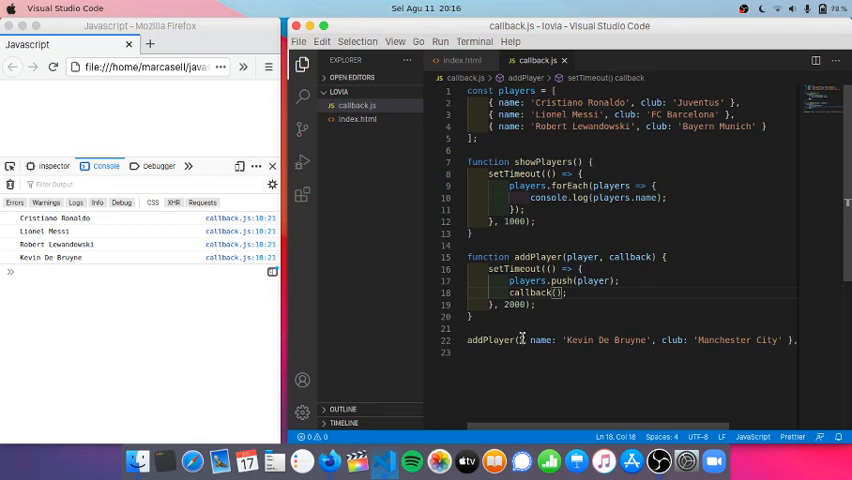
pyautogui.moveTo(537, 162)
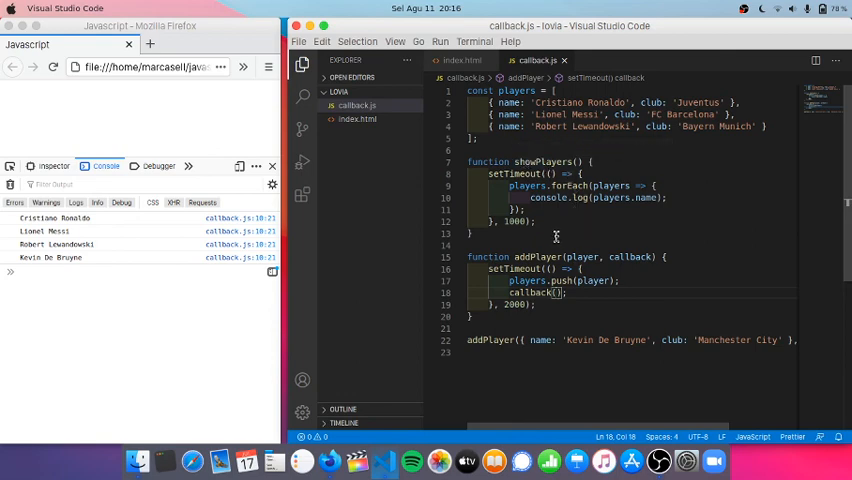
pyautogui.moveTo(680, 278)
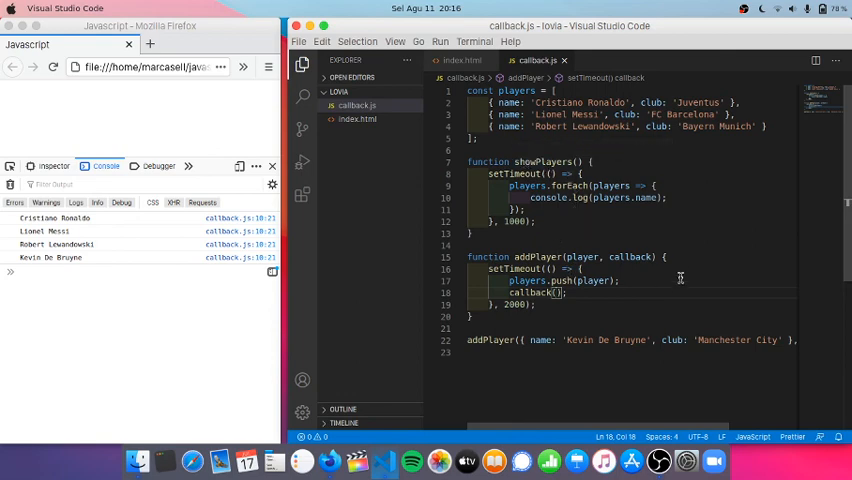